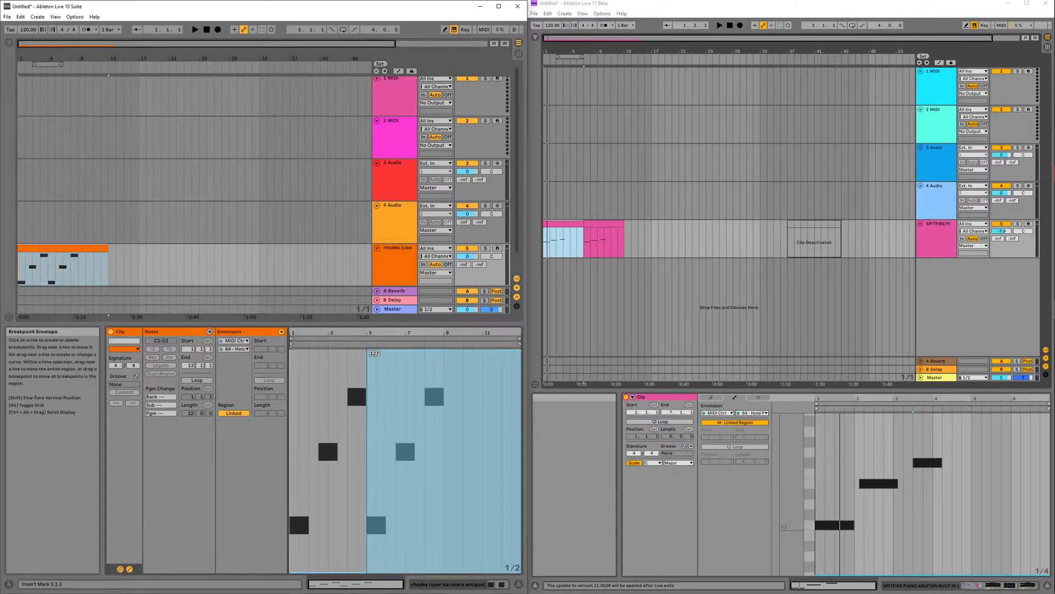
{"action": "mouse_move", "coordinate": [428, 446]}
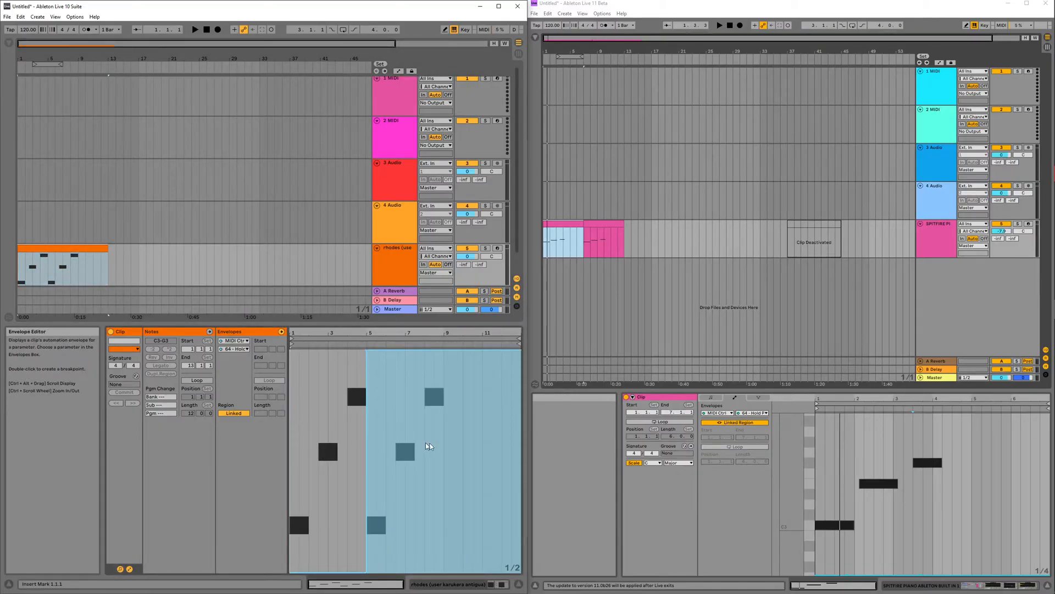
{"action": "mouse_move", "coordinate": [306, 487]}
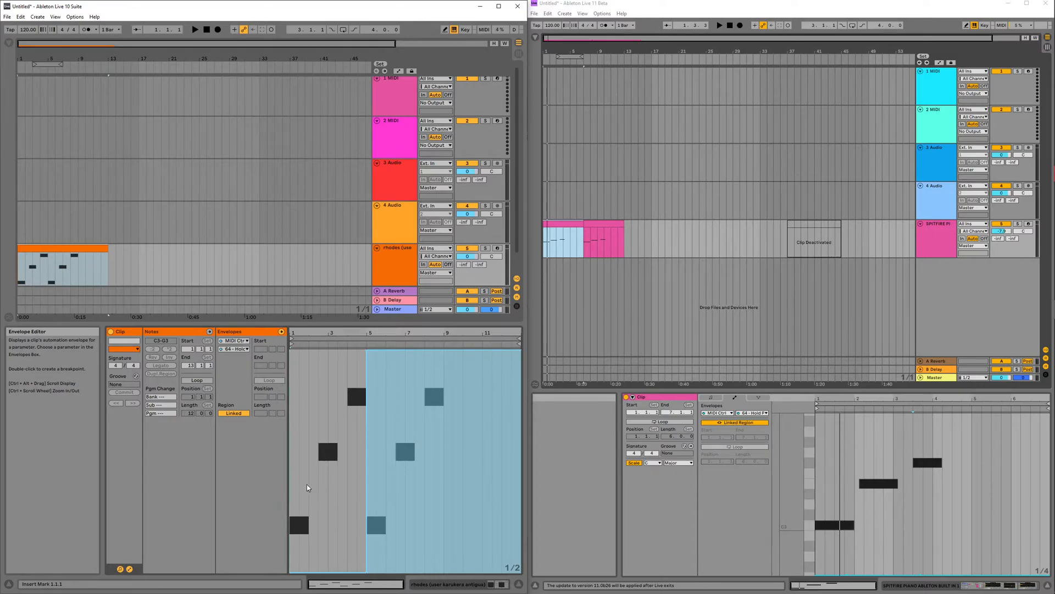
{"action": "mouse_move", "coordinate": [390, 487]}
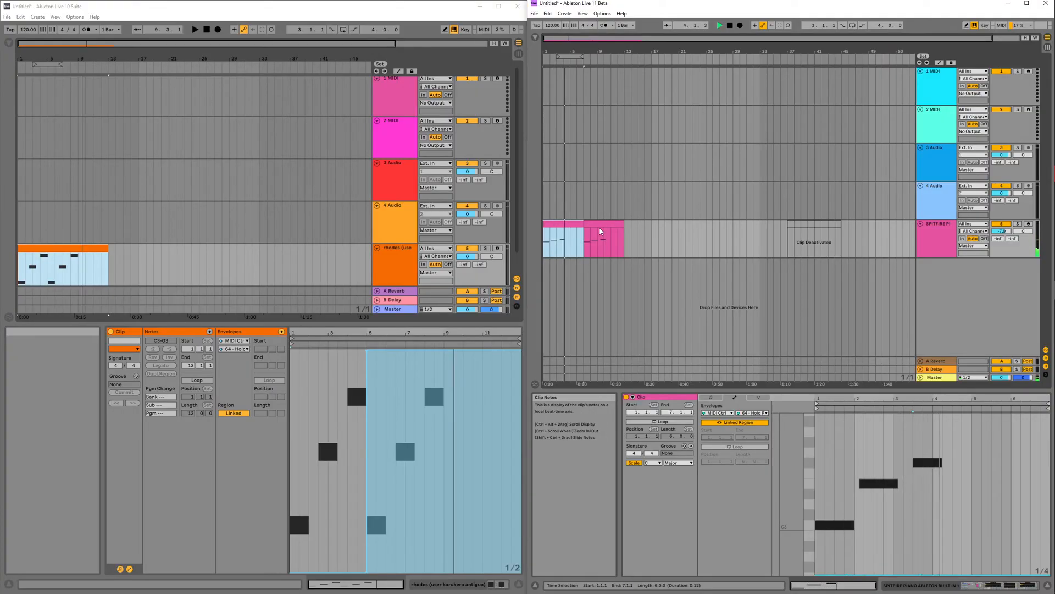
Select bars 7.1.1 to 10.1.1 of the piano clip in the Arrangement lane during playback.
{"action": "left_click", "coordinate": [599, 238]}
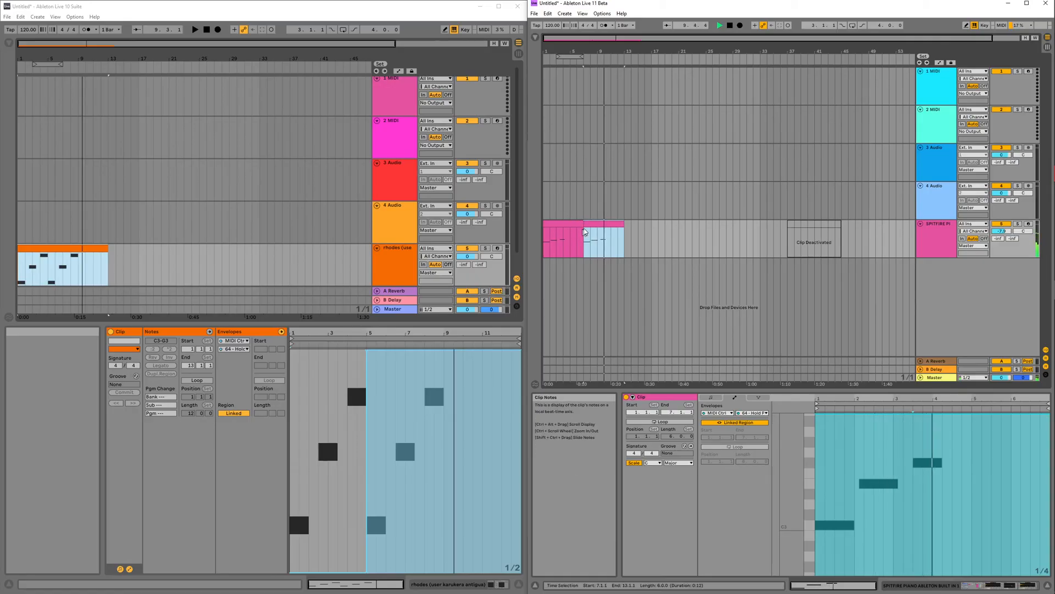
{"action": "mouse_move", "coordinate": [683, 259]}
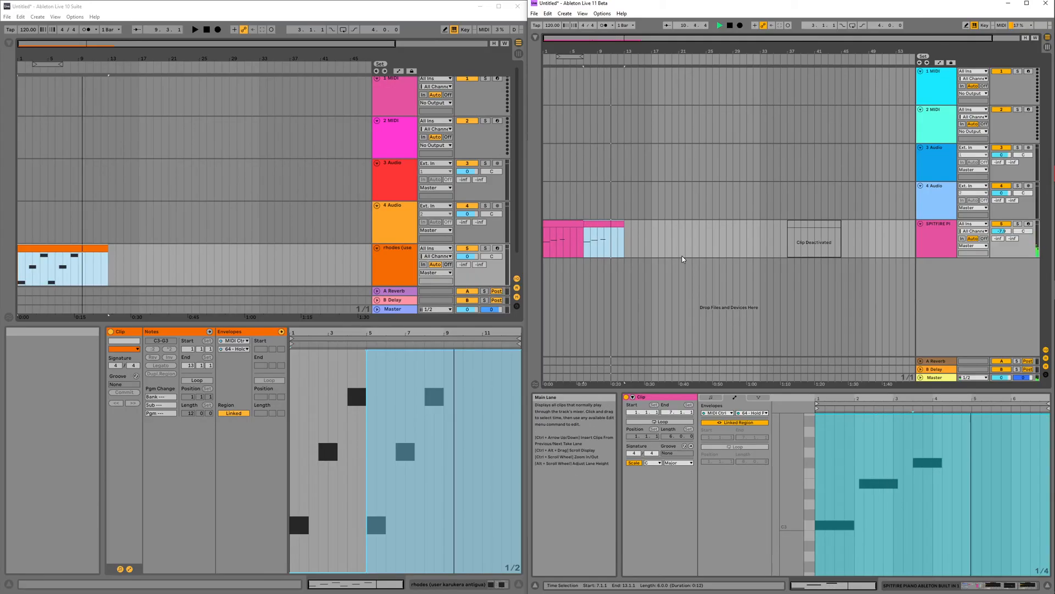